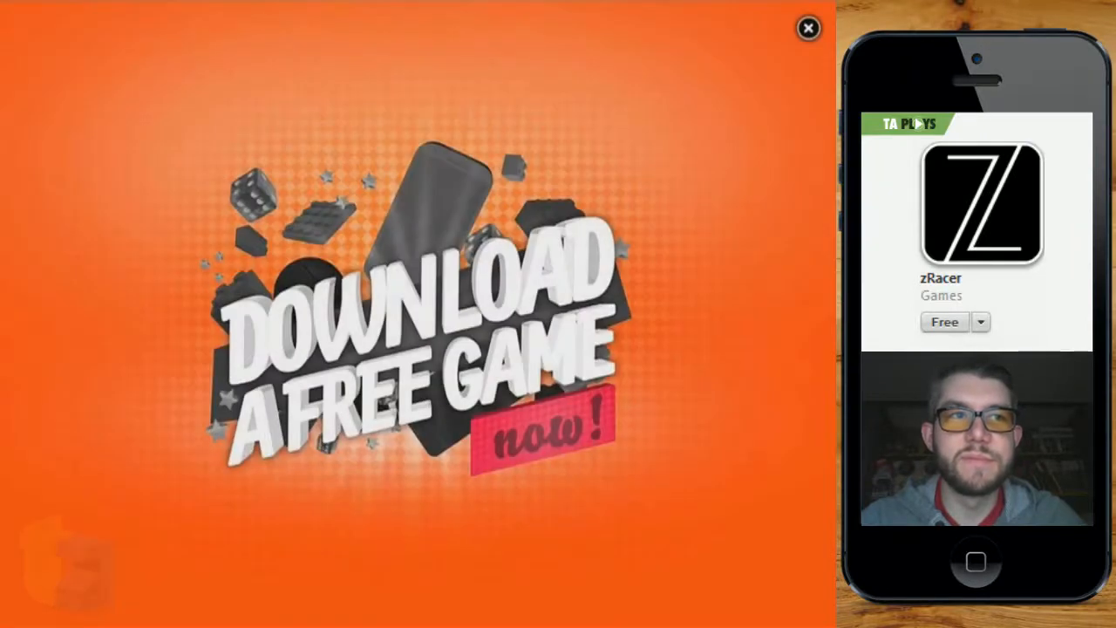
# Step: Close the full-screen free-game ad, leaving a blank Safari tab
pyautogui.click(806, 28)
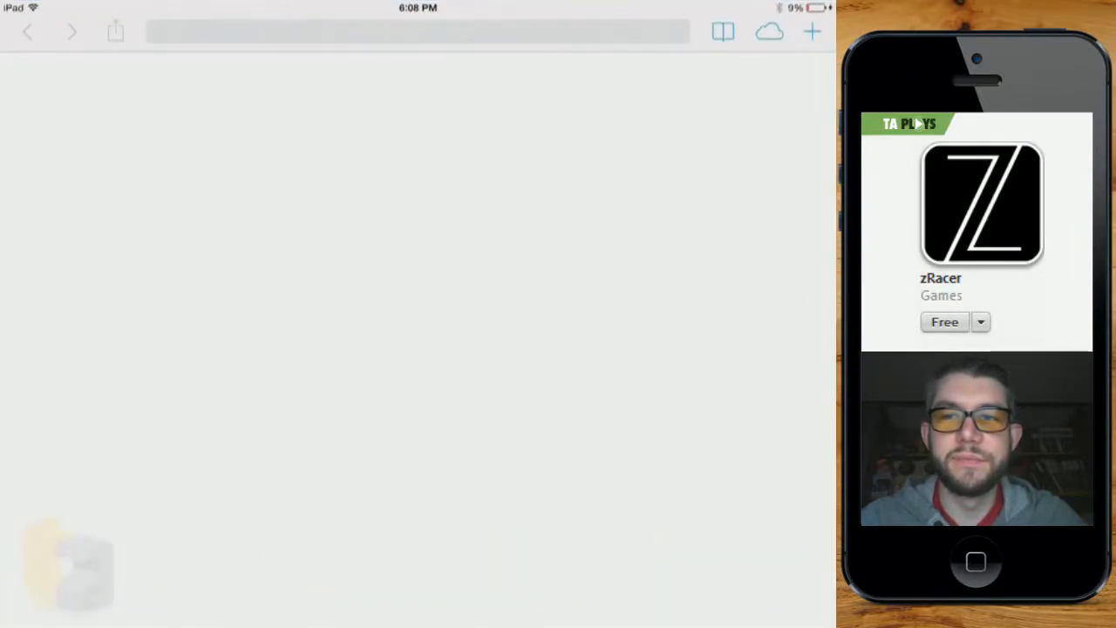